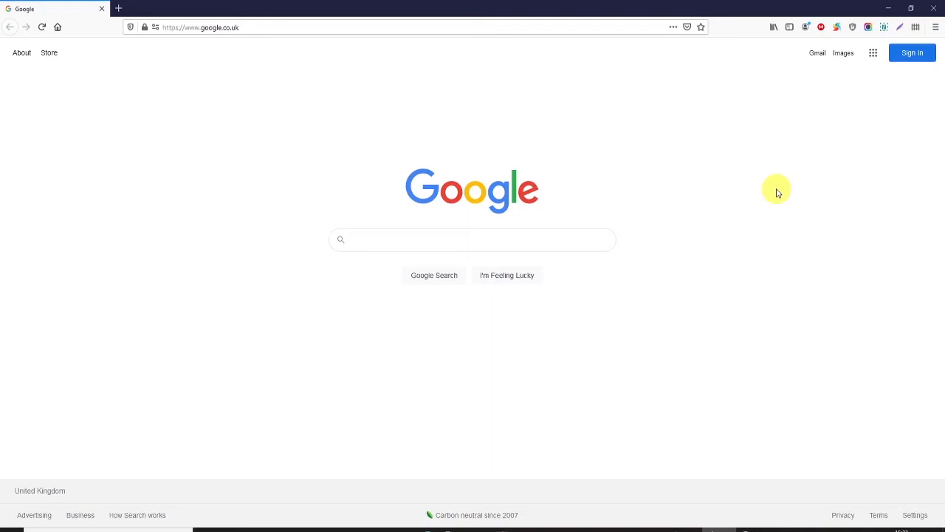
pyautogui.moveTo(776, 182)
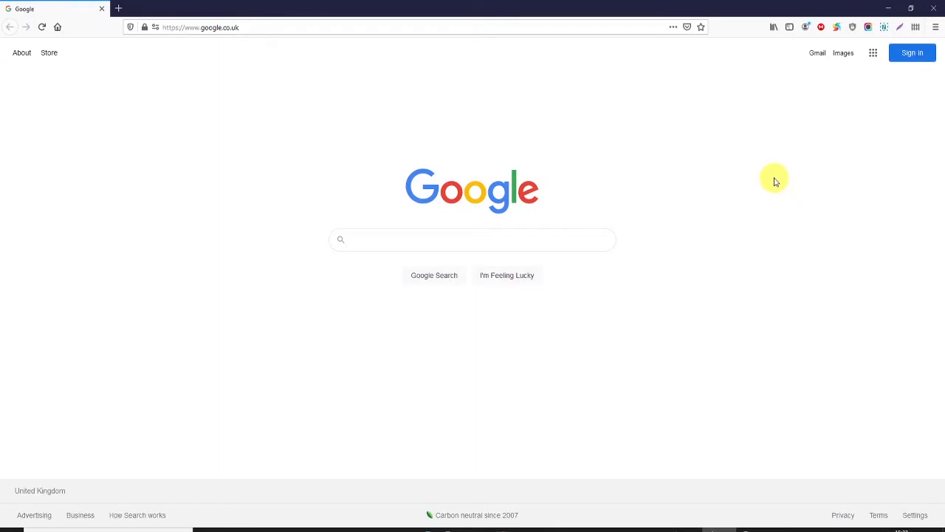
pyautogui.moveTo(817, 117)
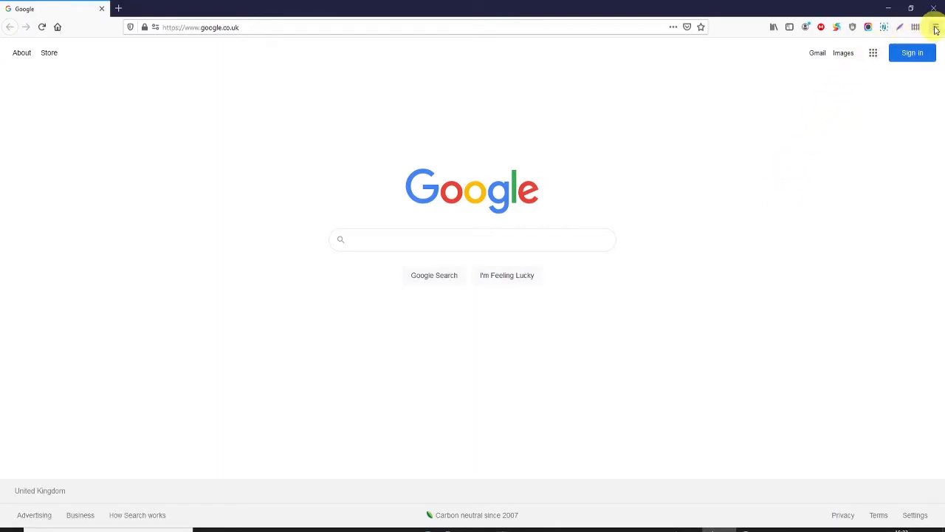
# - Open the Add-ons Manager from Firefox's main menu
pyautogui.click(935, 28)
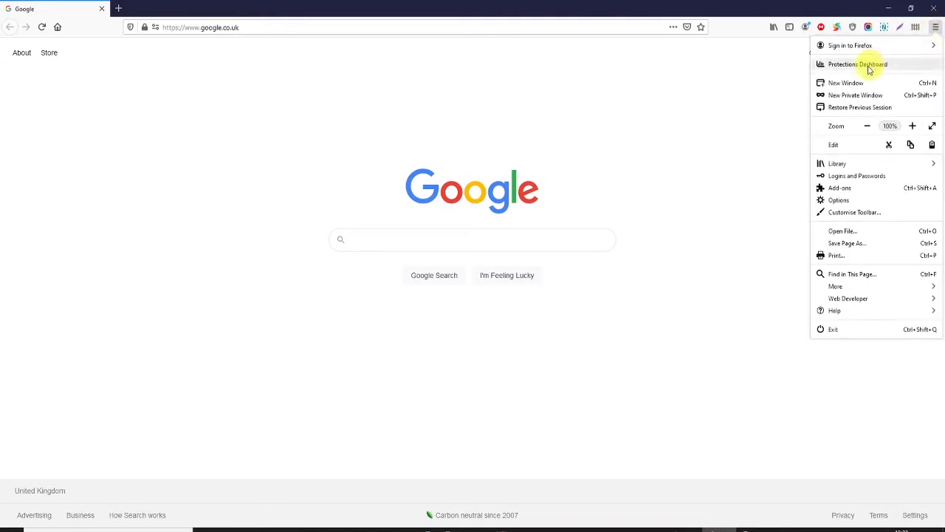
pyautogui.moveTo(838, 200)
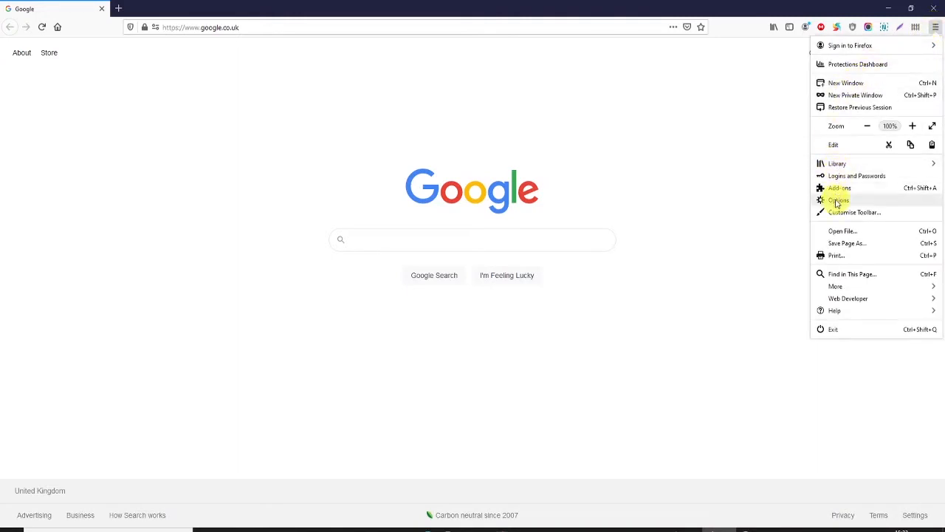
pyautogui.moveTo(840, 187)
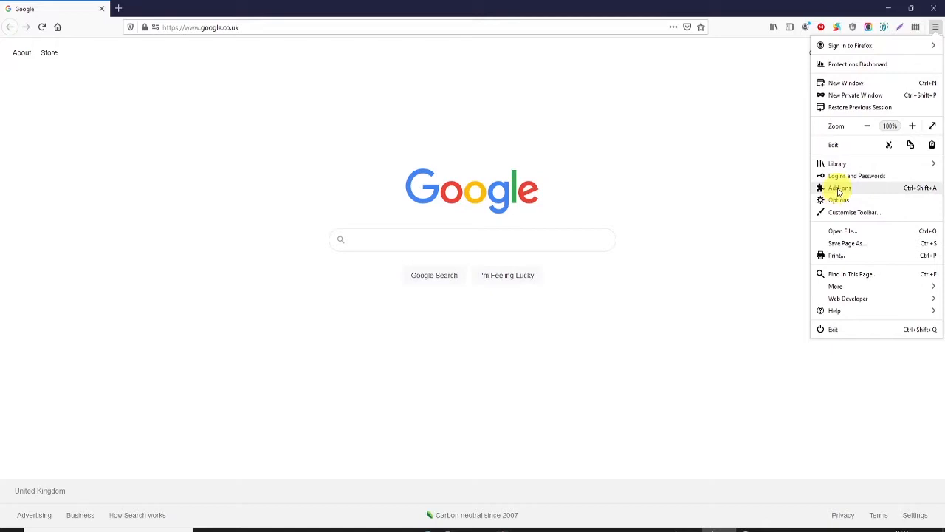
pyautogui.click(840, 187)
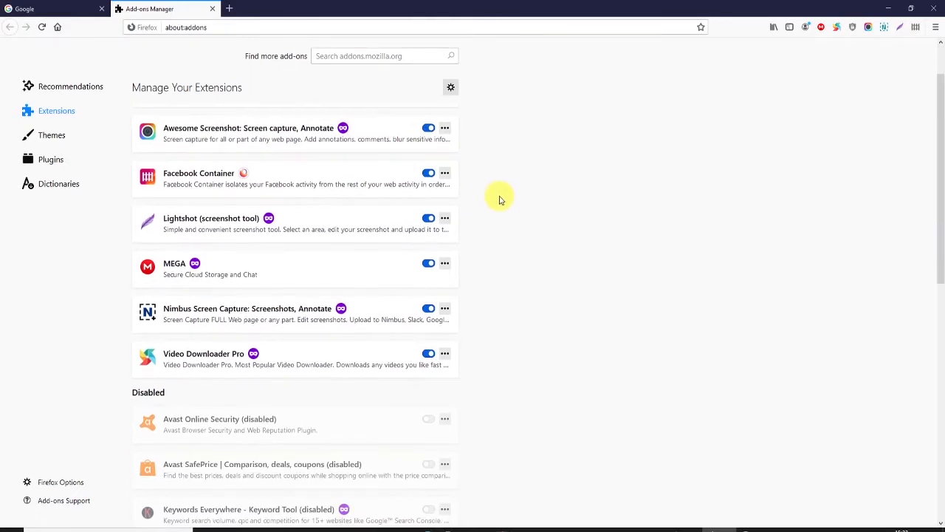
pyautogui.moveTo(510, 211)
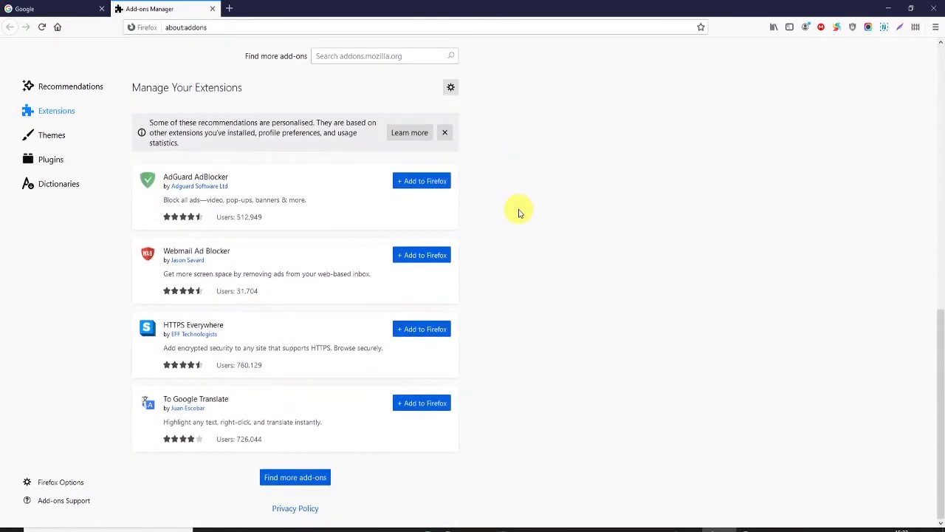
pyautogui.moveTo(249, 483)
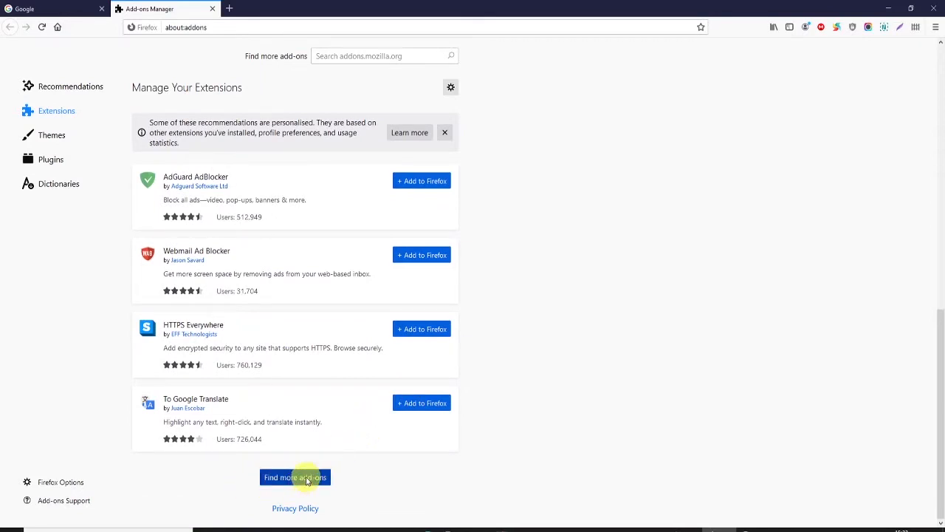
# - Go to addons.mozilla.org via 'Find more add-ons' and load its Extensions section
pyautogui.click(294, 478)
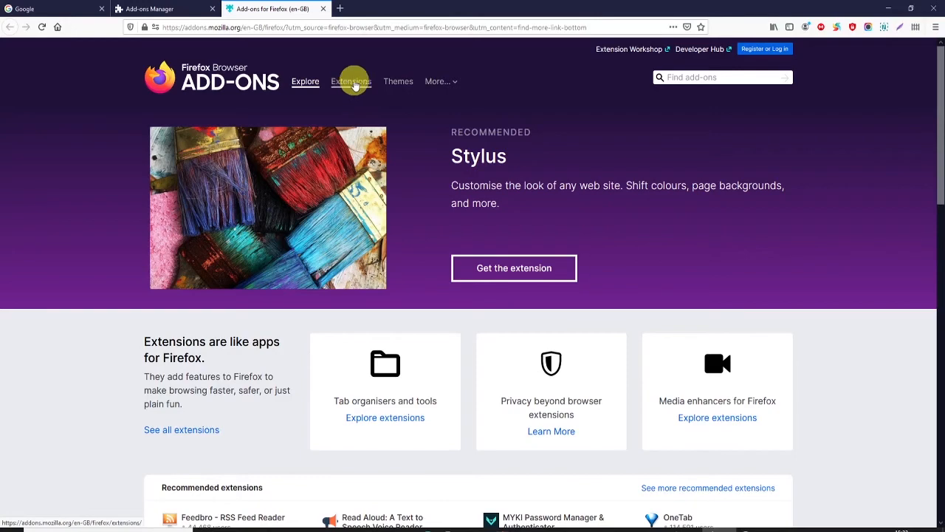
pyautogui.click(352, 81)
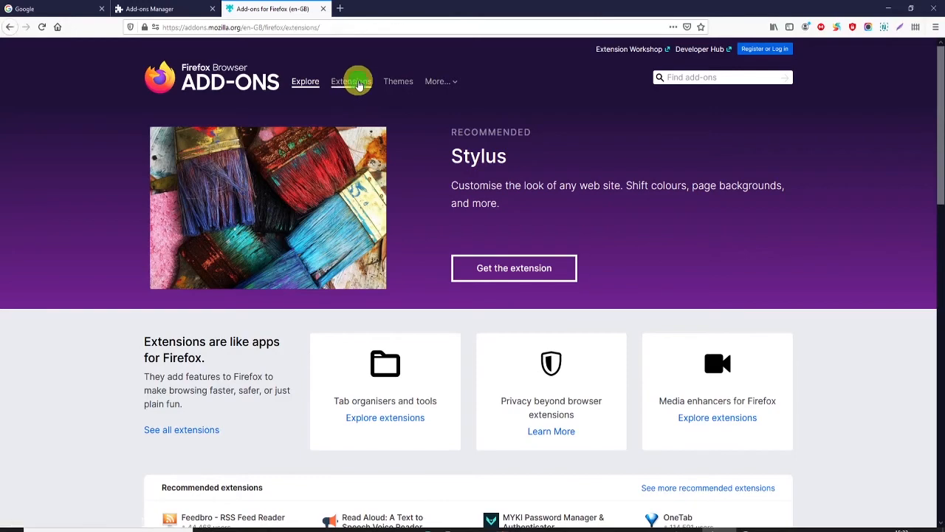
pyautogui.click(351, 81)
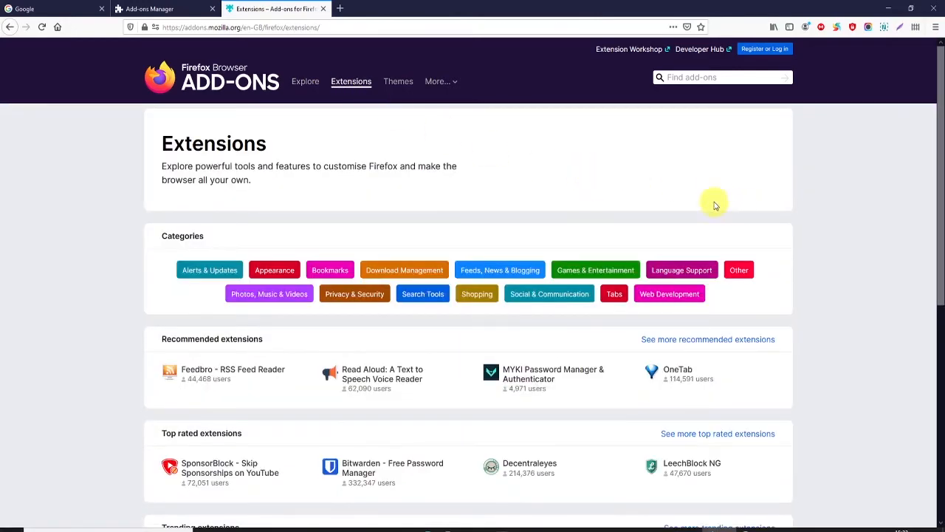
pyautogui.scroll(-3)
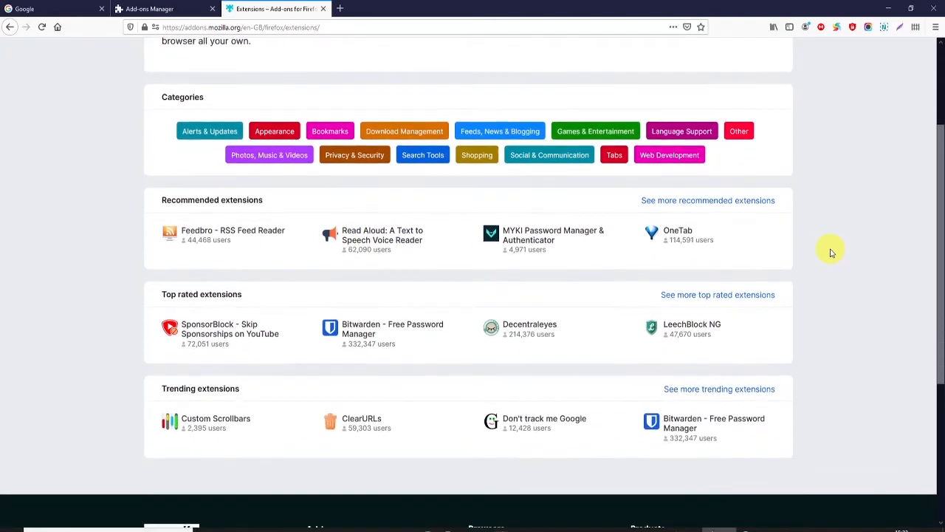
# - Focus the add-on search field, then scroll down to Trending extensions
pyautogui.scroll(3)
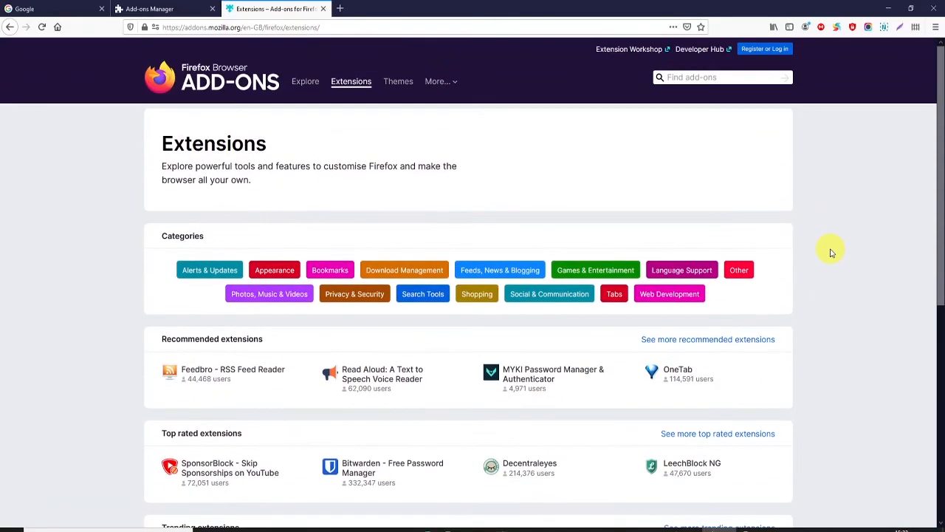
pyautogui.click(720, 77)
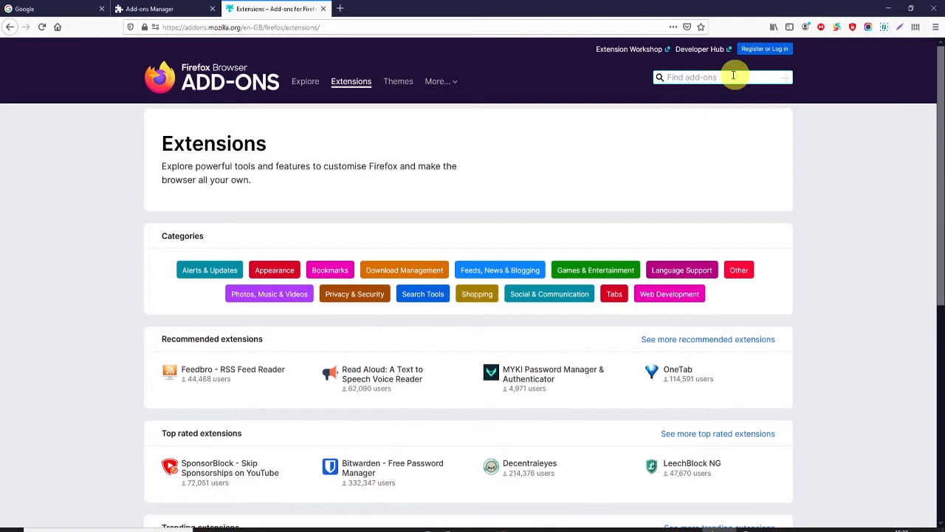
pyautogui.click(722, 77)
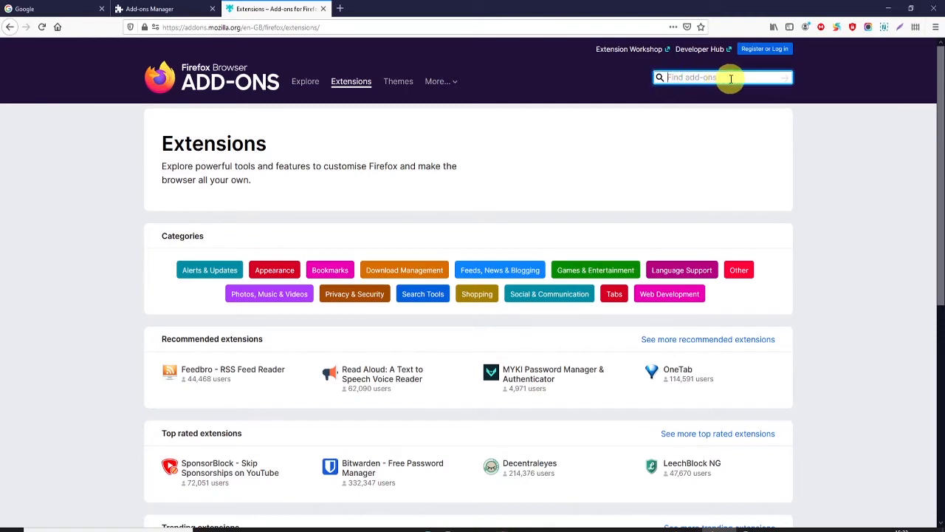
pyautogui.scroll(-3)
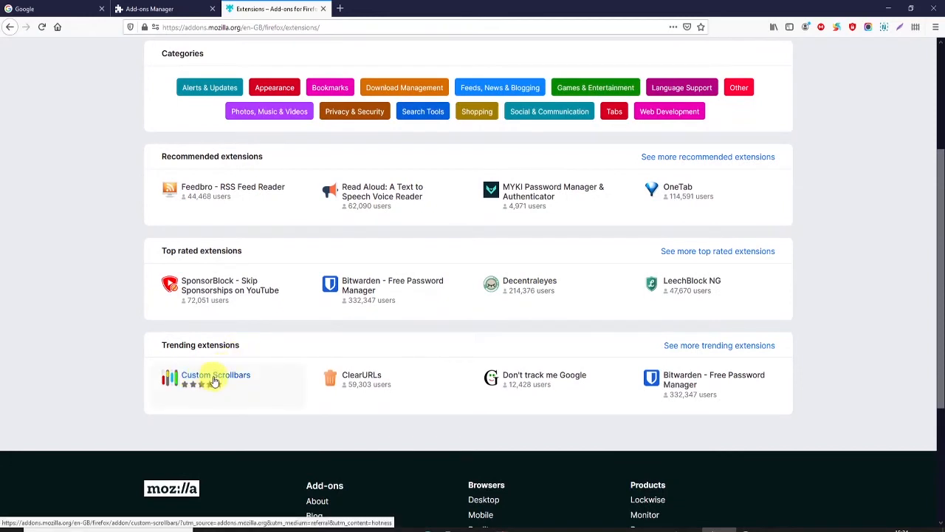
# - Open Custom Scrollbars from Trending extensions and choose 'Add to Firefox'
pyautogui.click(215, 374)
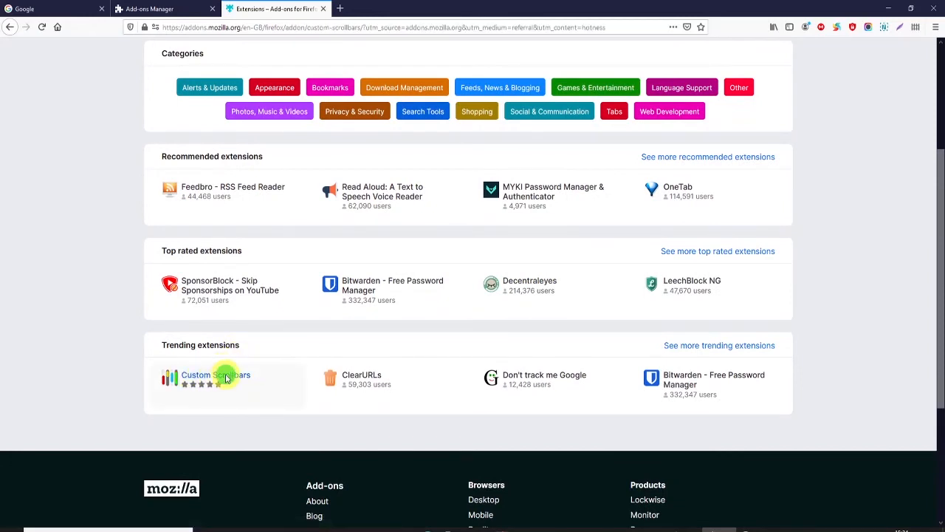
pyautogui.click(215, 374)
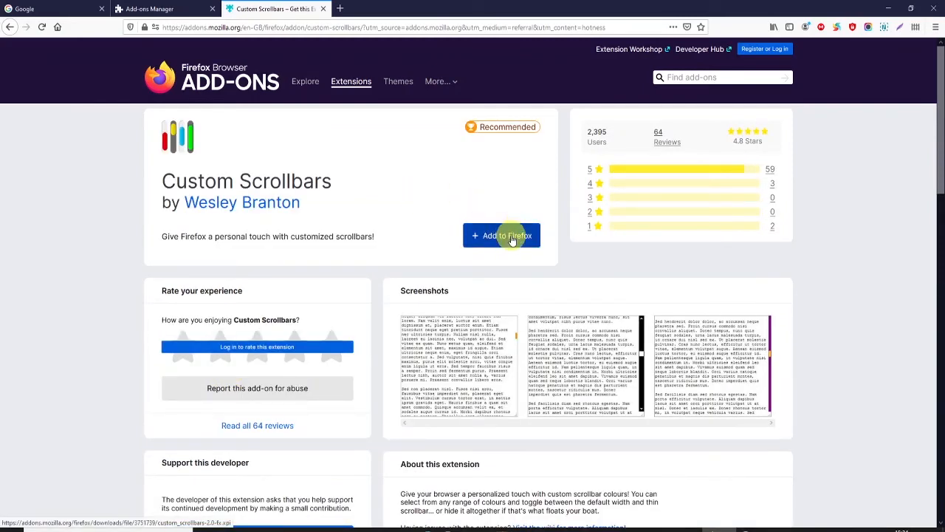
pyautogui.click(501, 235)
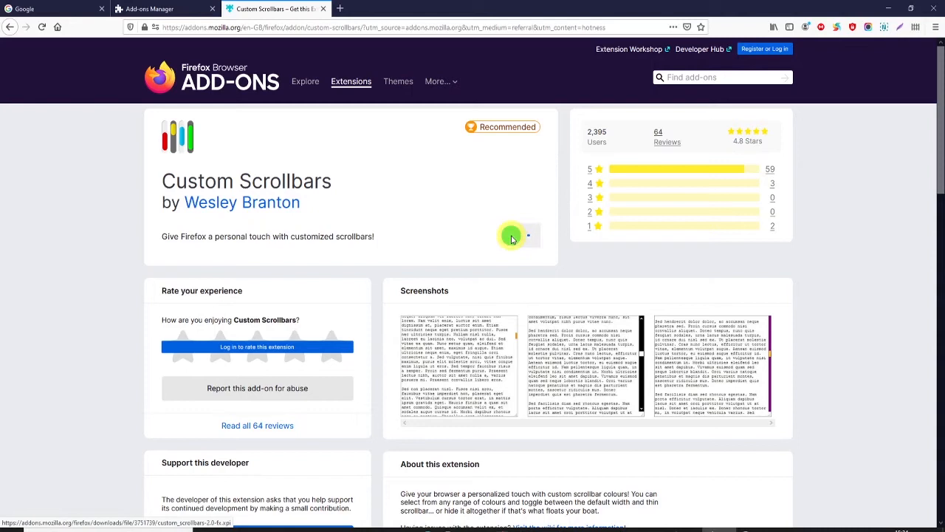
pyautogui.click(525, 234)
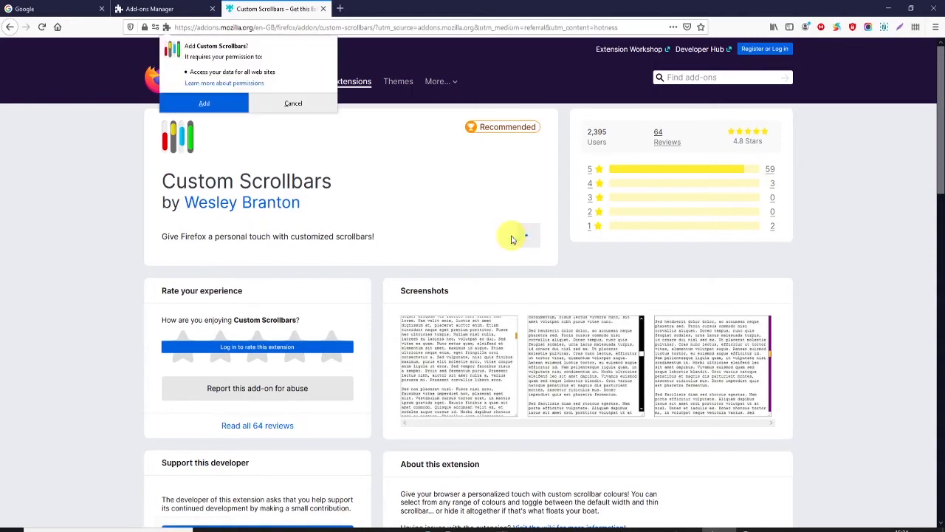
pyautogui.moveTo(169, 72)
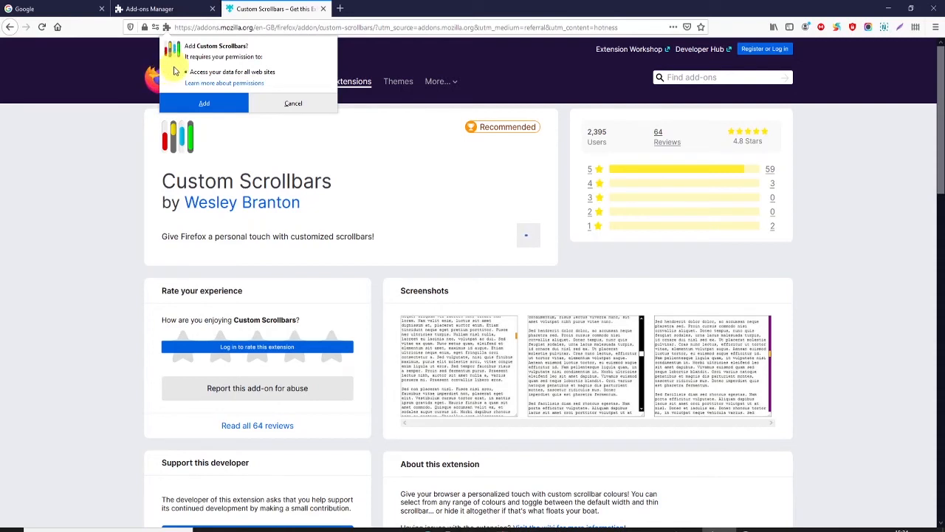
pyautogui.moveTo(176, 71)
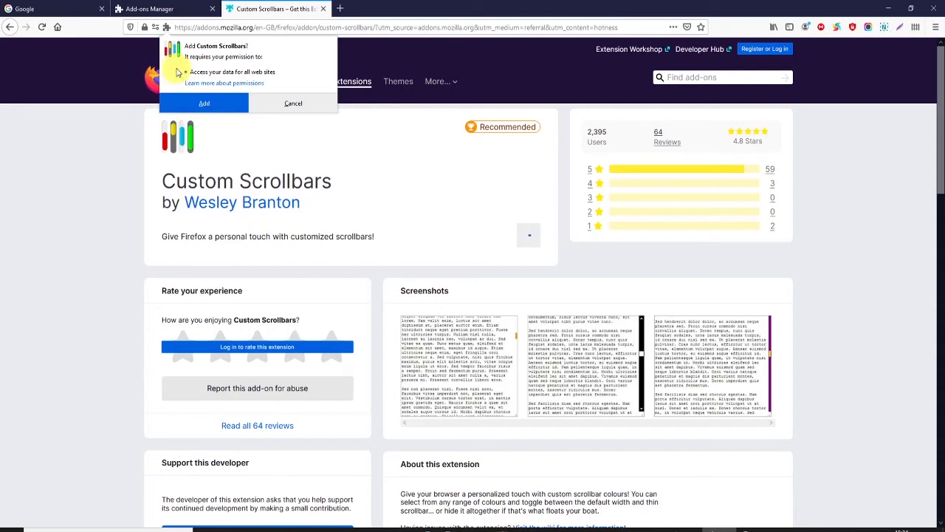
# - Approve Custom Scrollbars' permissions with Add, then dismiss the 'Okay, Got It' notice
pyautogui.click(203, 103)
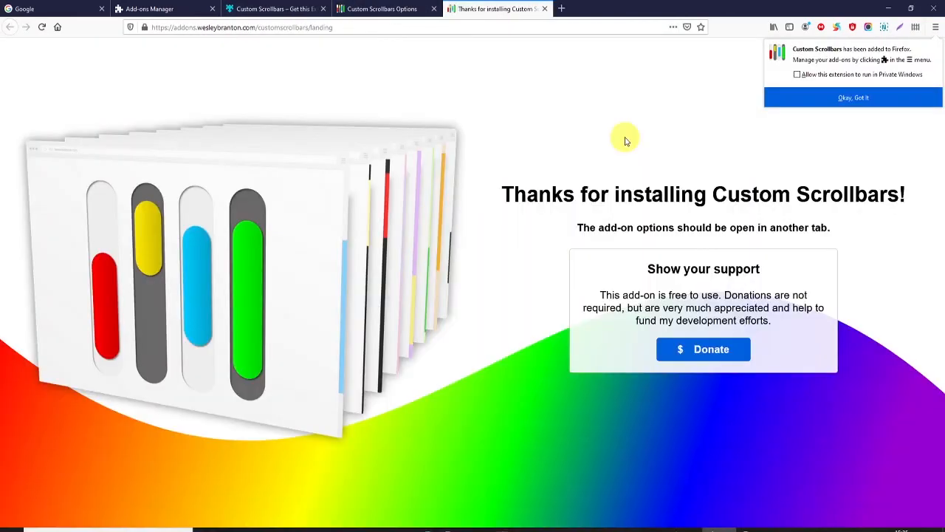
pyautogui.moveTo(771, 71)
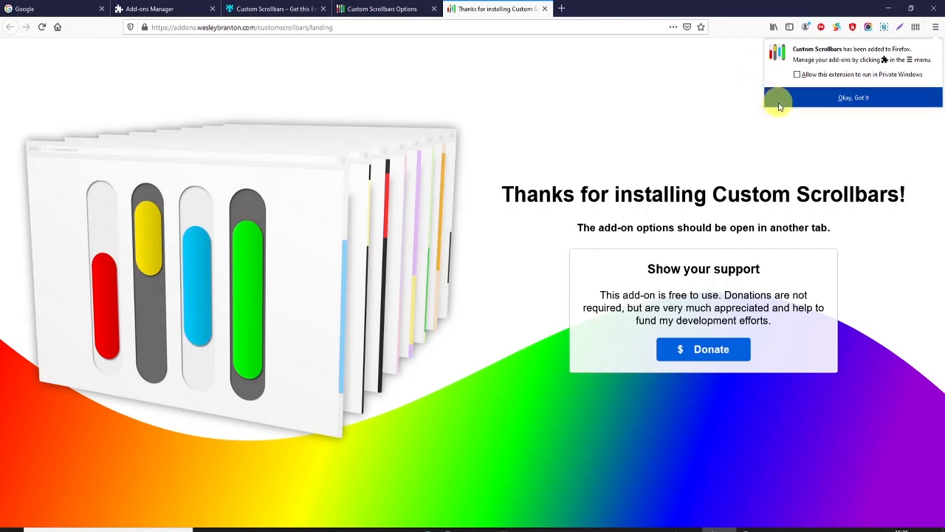
pyautogui.click(853, 97)
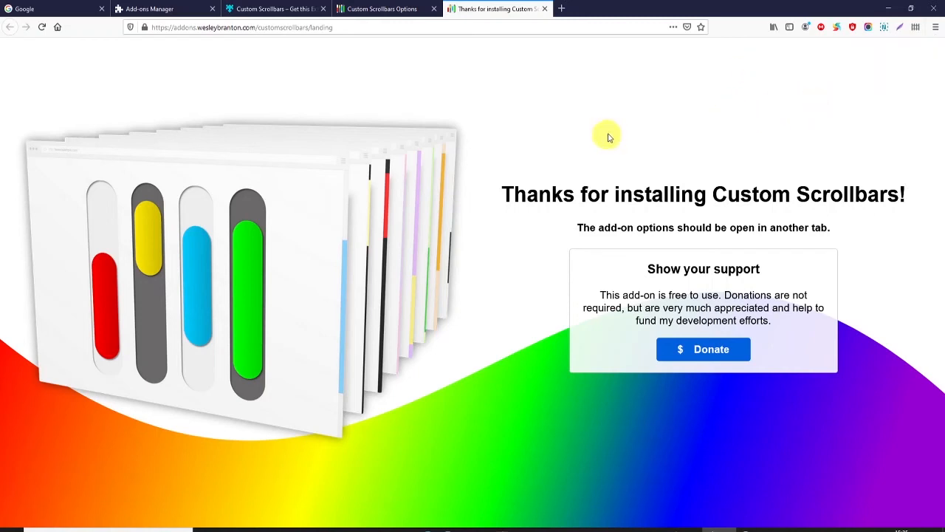
pyautogui.moveTo(644, 121)
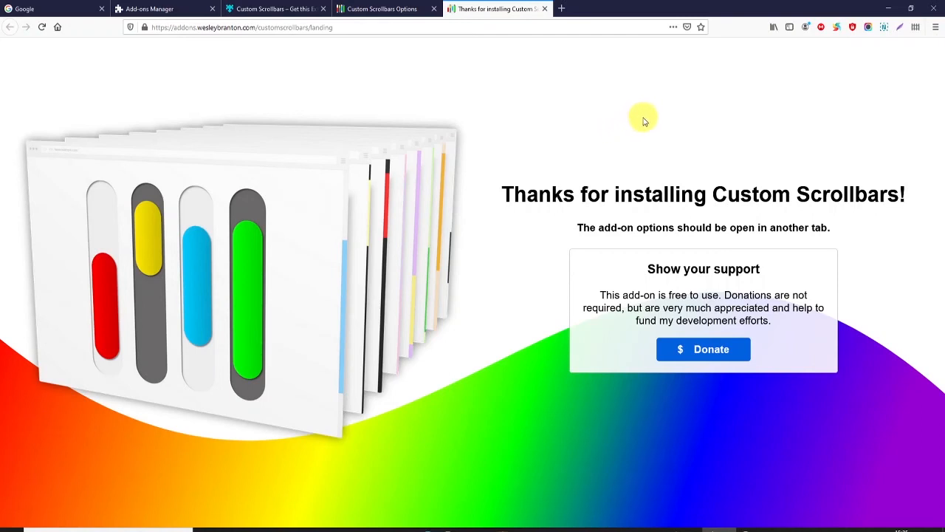
pyautogui.moveTo(677, 94)
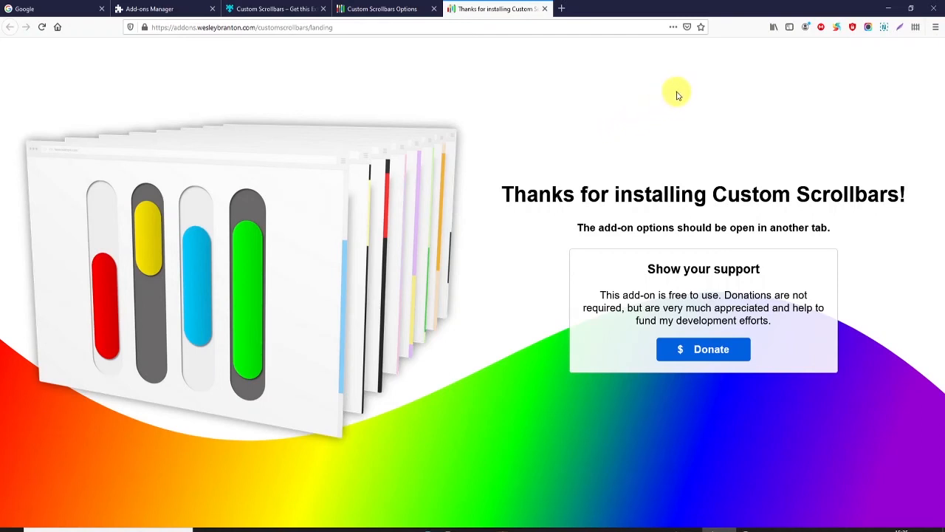
pyautogui.moveTo(538, 142)
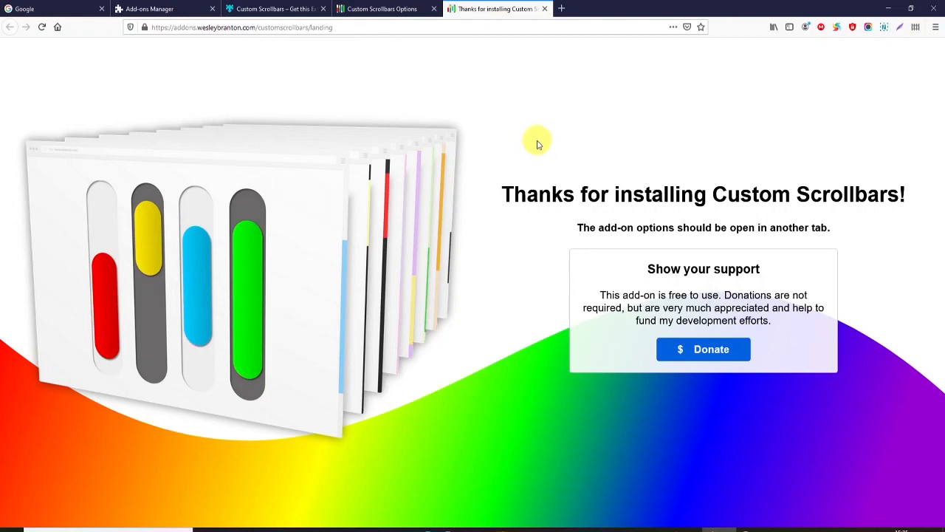
pyautogui.moveTo(630, 109)
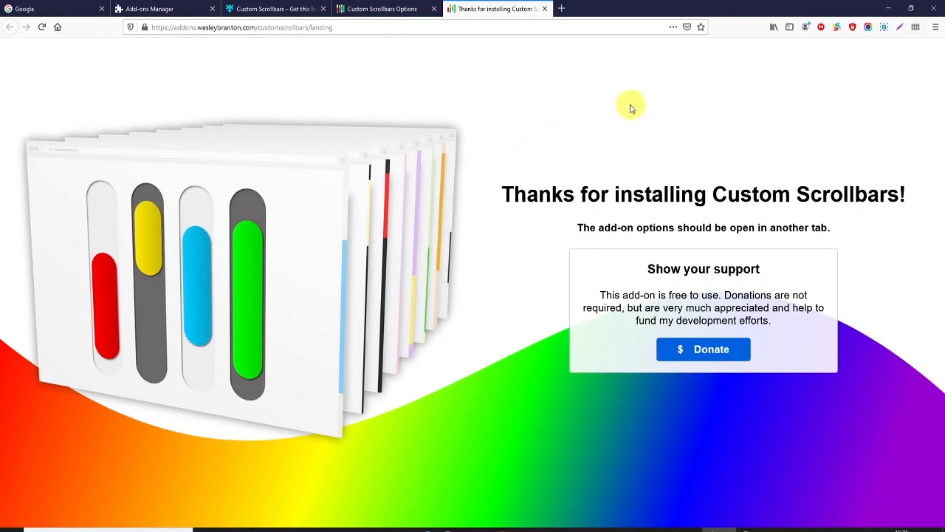
pyautogui.moveTo(628, 102)
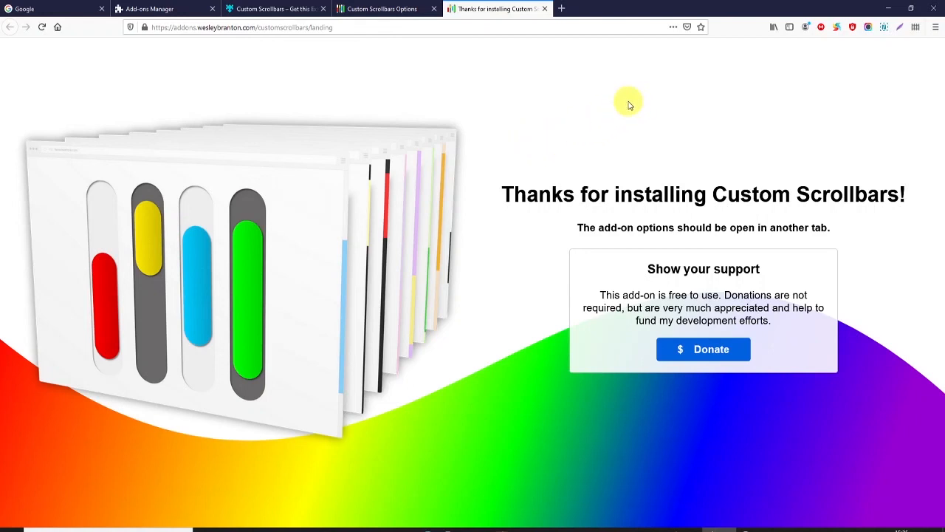
pyautogui.moveTo(625, 112)
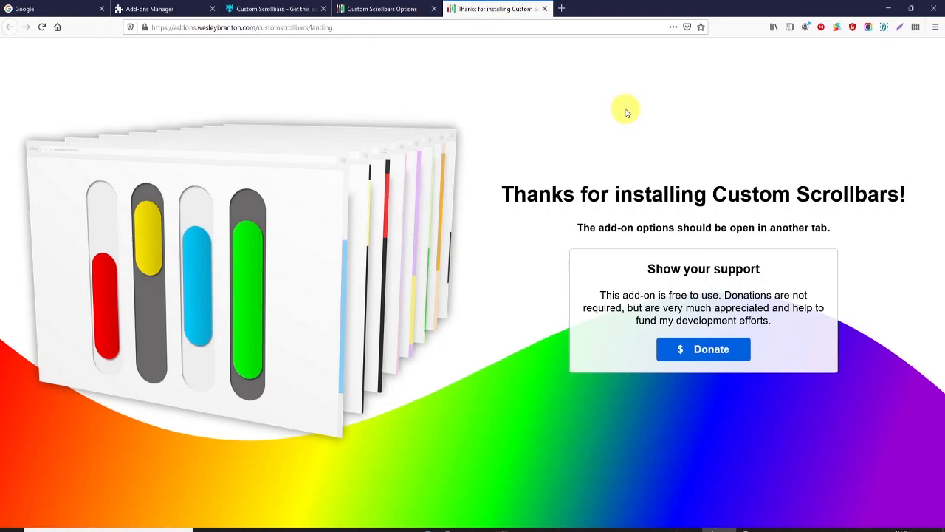